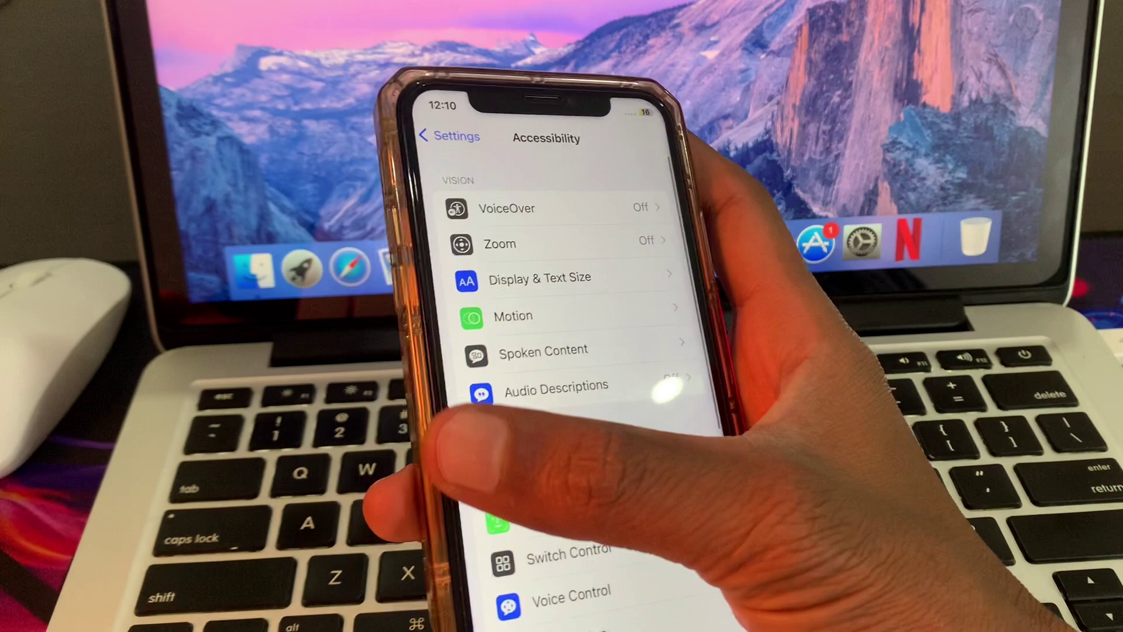
Scroll the Accessibility list down past the Vision section
scroll("down", 3)
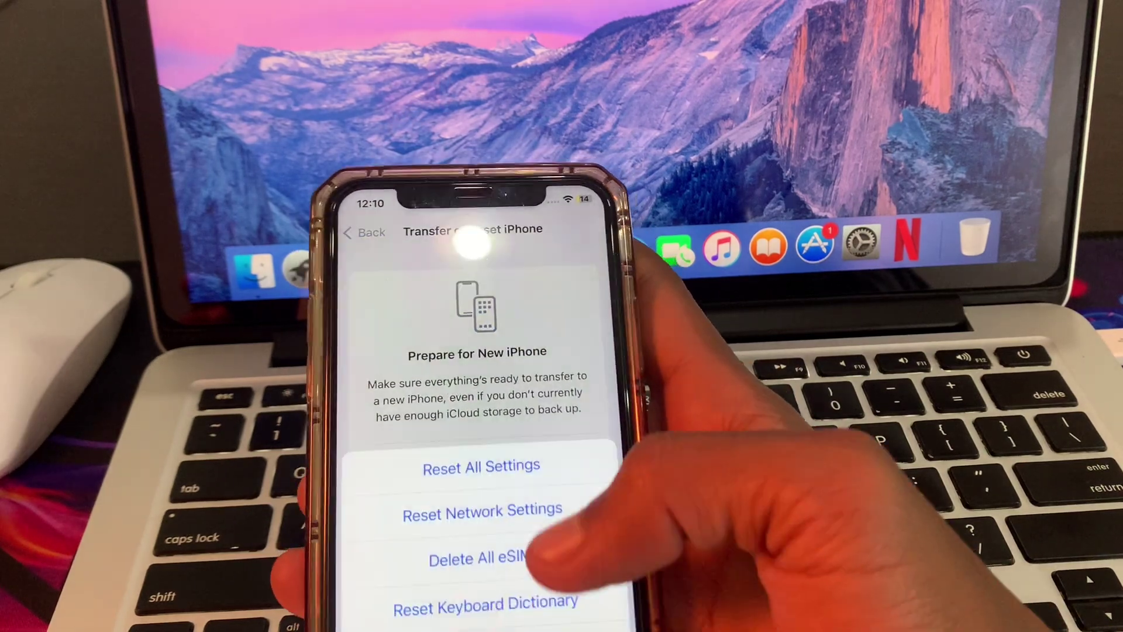
Choose Reset All Settings so the Enter Passcode screen appears
left_click(481, 466)
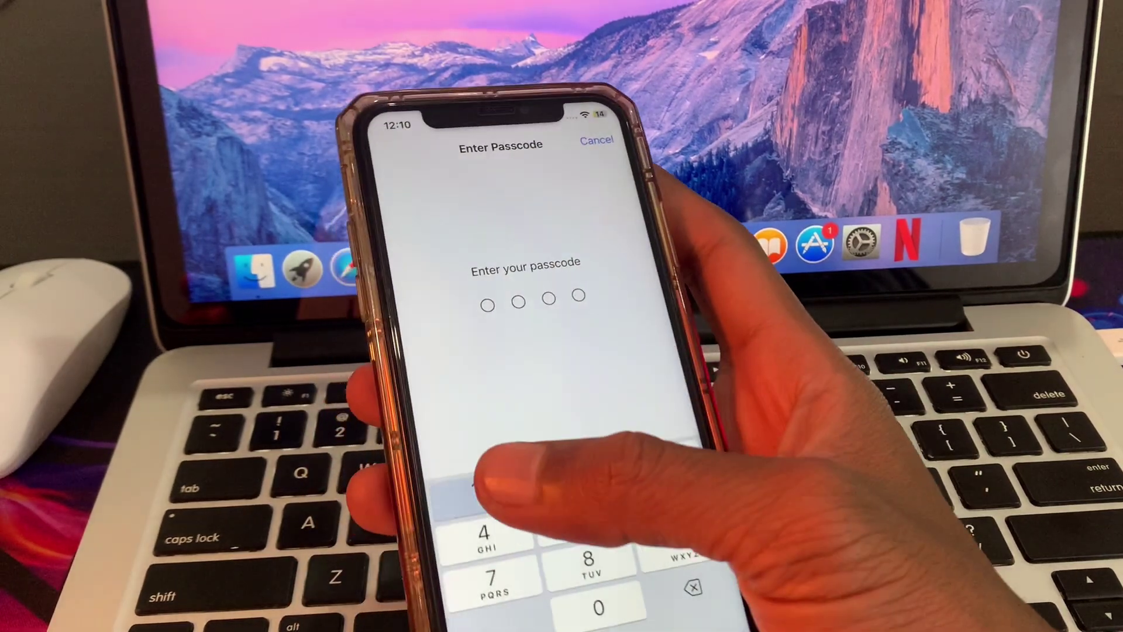